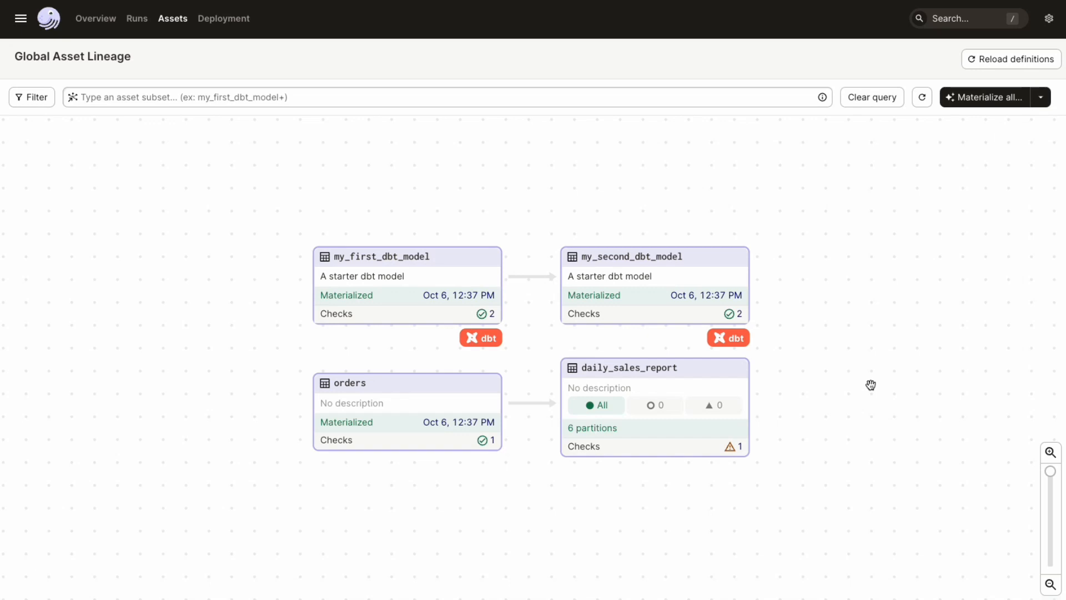
mouse_move(850, 440)
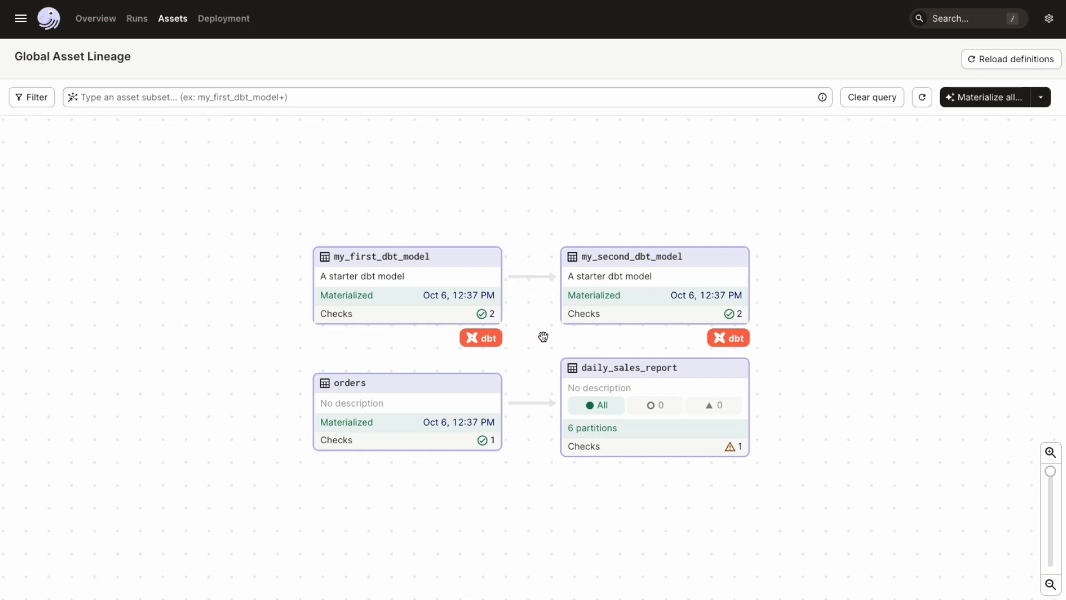
mouse_move(542, 336)
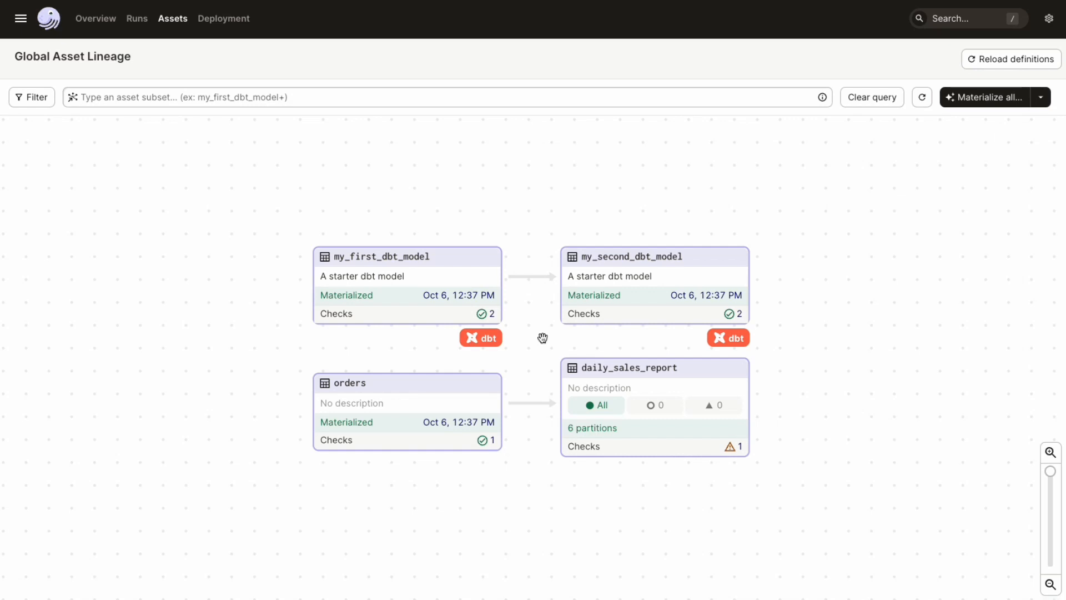
mouse_move(514, 374)
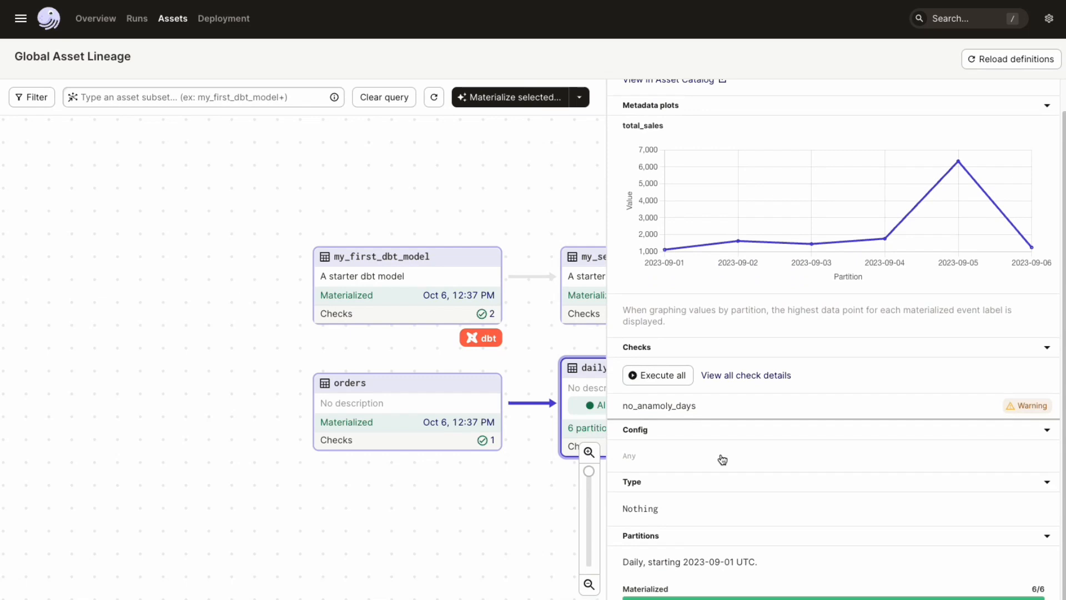
mouse_move(442, 508)
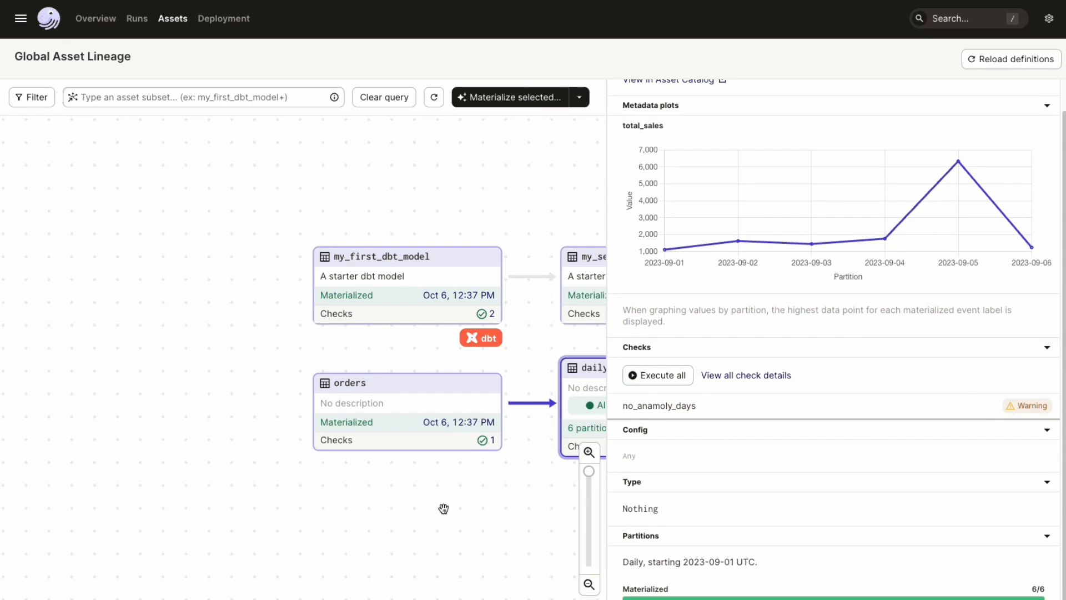
Materialize the orders asset from the lineage graph.
left_click(408, 382)
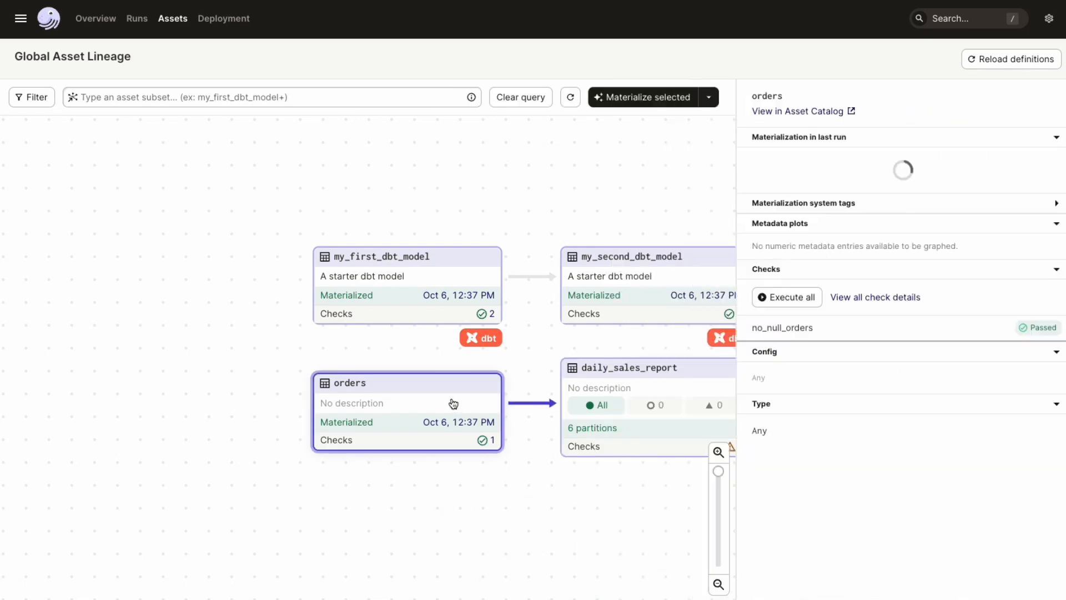
left_click(646, 97)
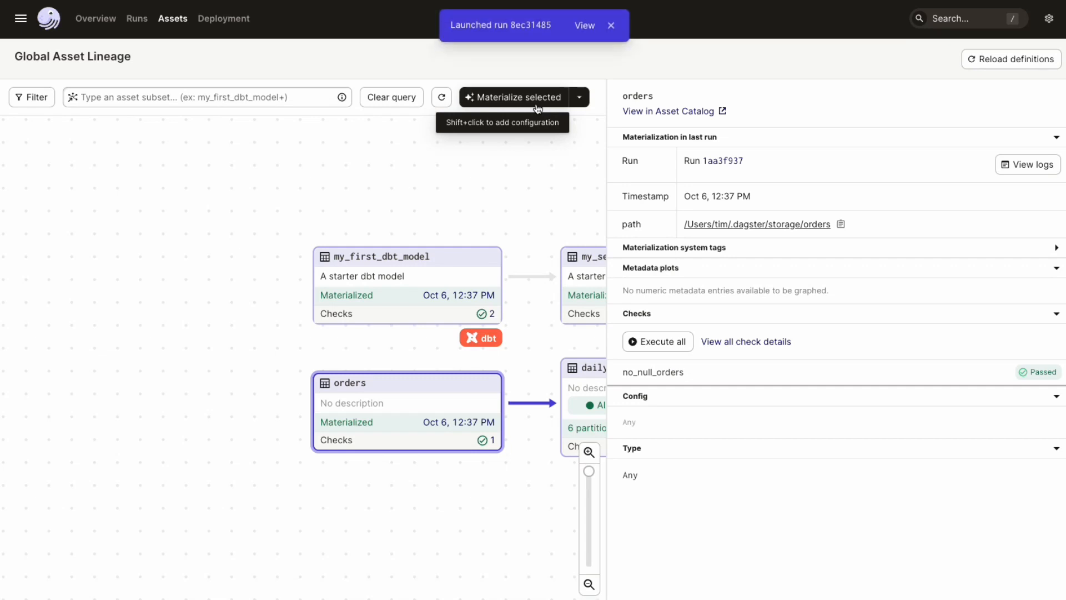
Review run 8ec31485's ASSET_CHECK_EVALUATION log, then view the orders asset's Checks list showing no_null_orders passed.
left_click(584, 25)
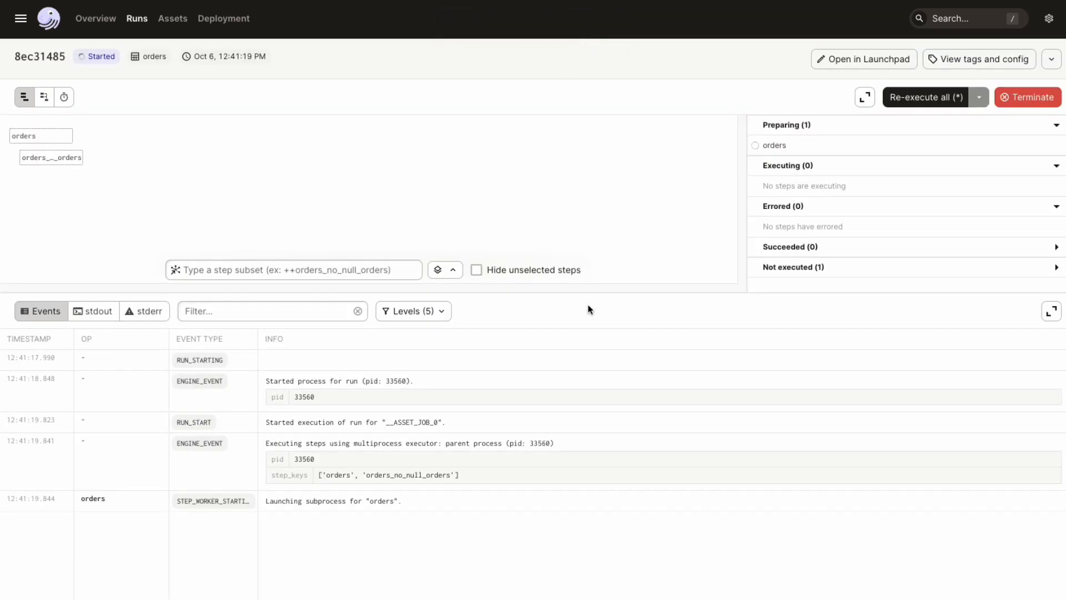
mouse_move(408, 190)
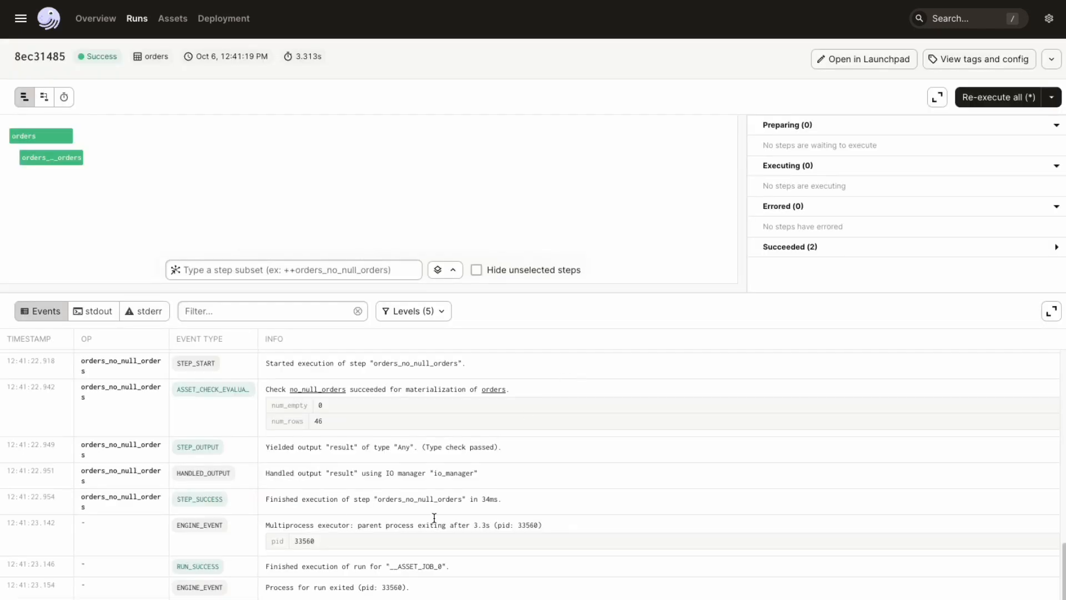
scroll("down", 3)
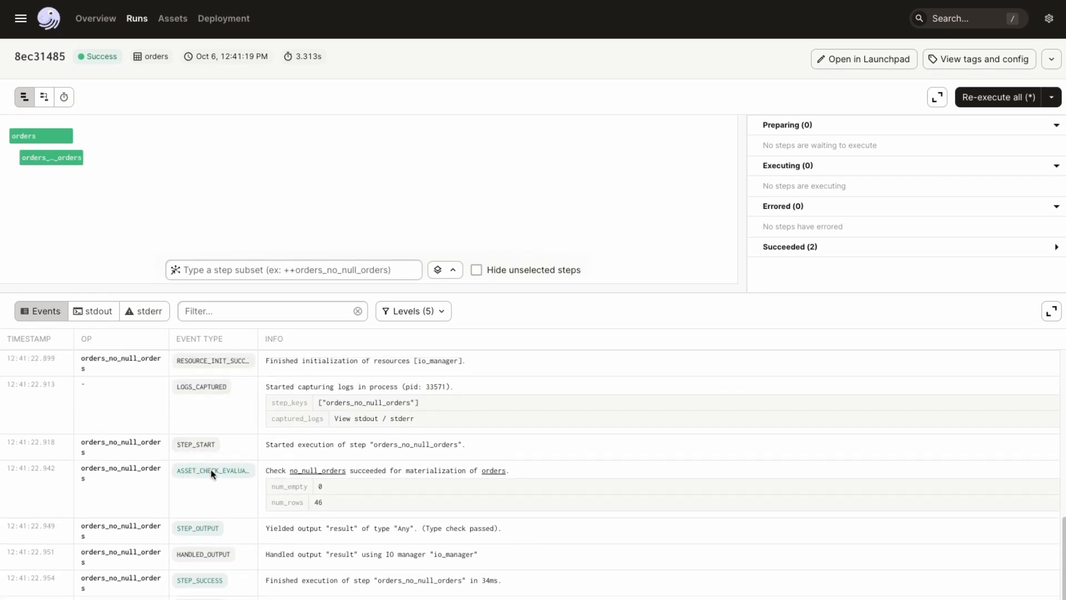
mouse_move(531, 487)
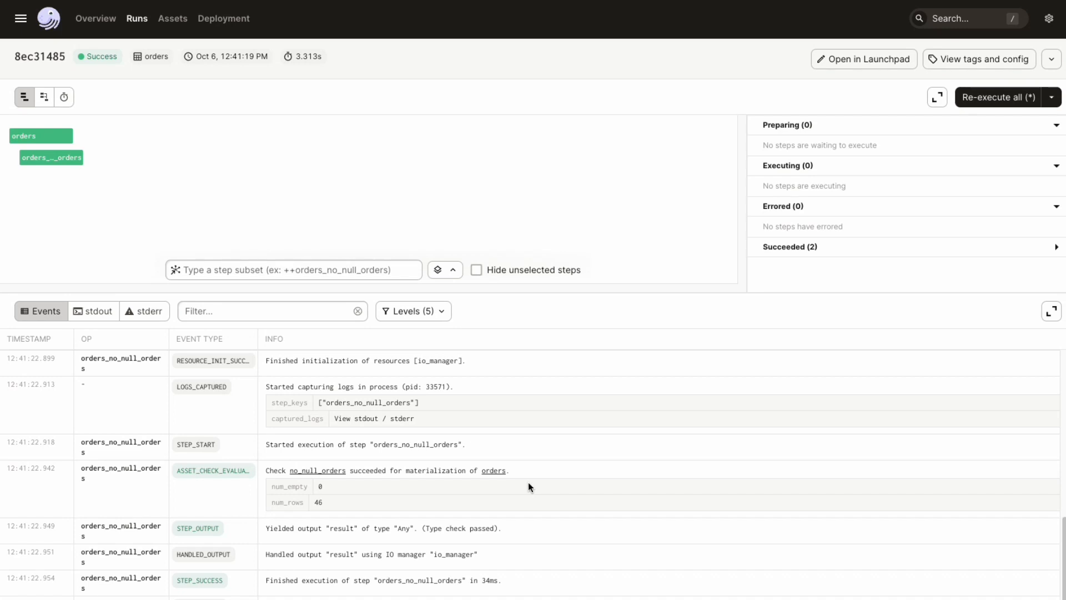
mouse_move(513, 481)
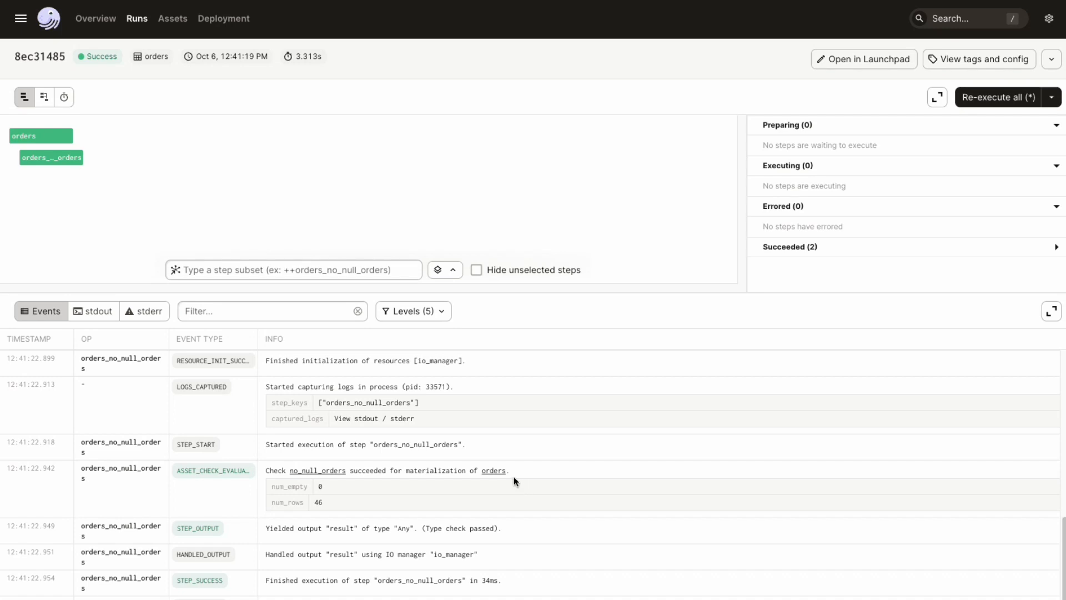
left_click(493, 471)
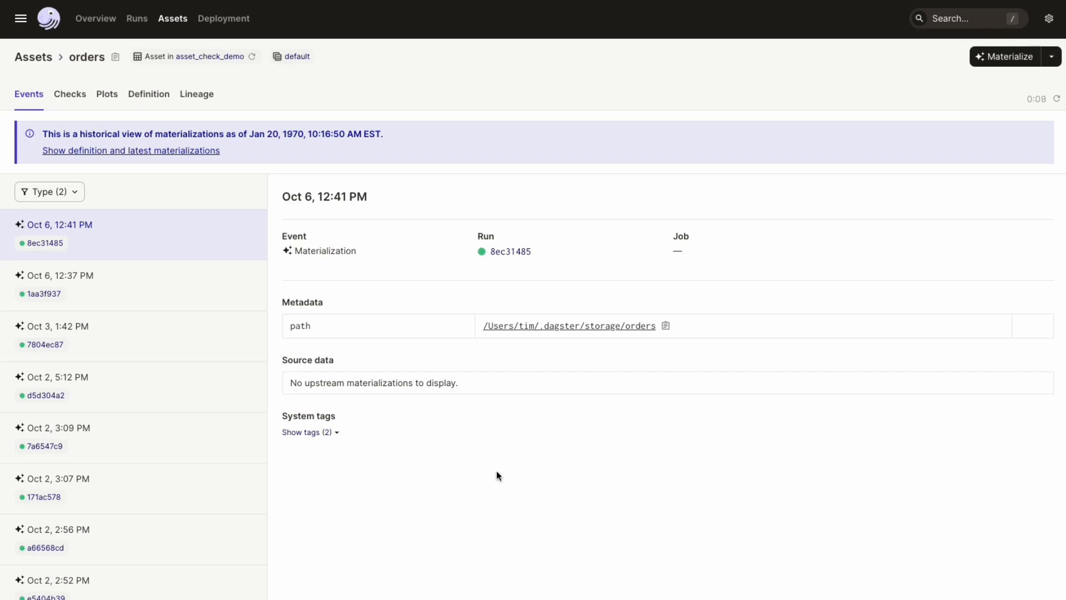
mouse_move(498, 497)
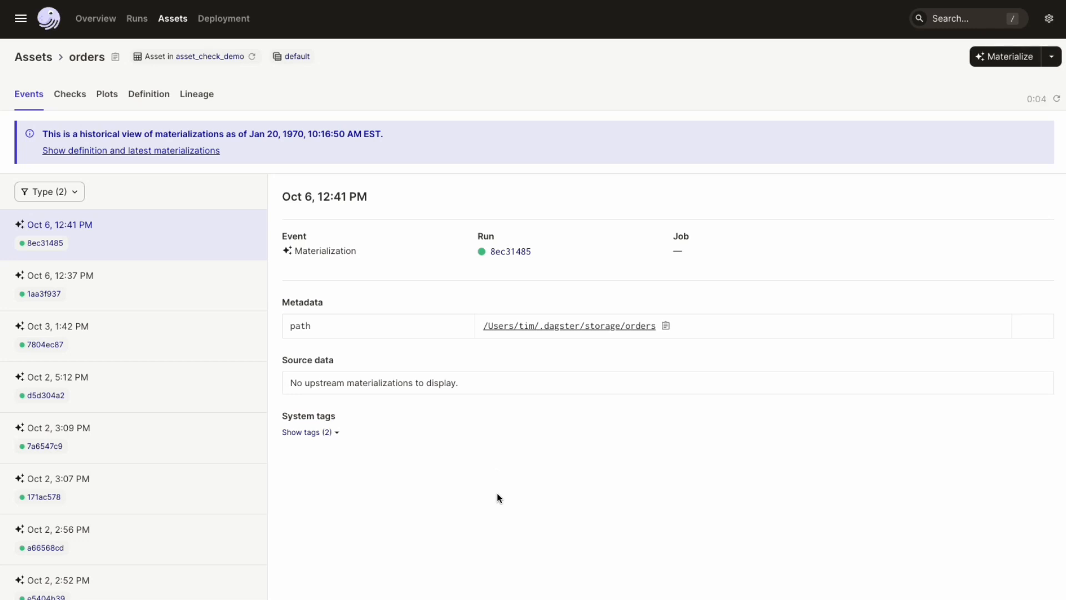
left_click(69, 94)
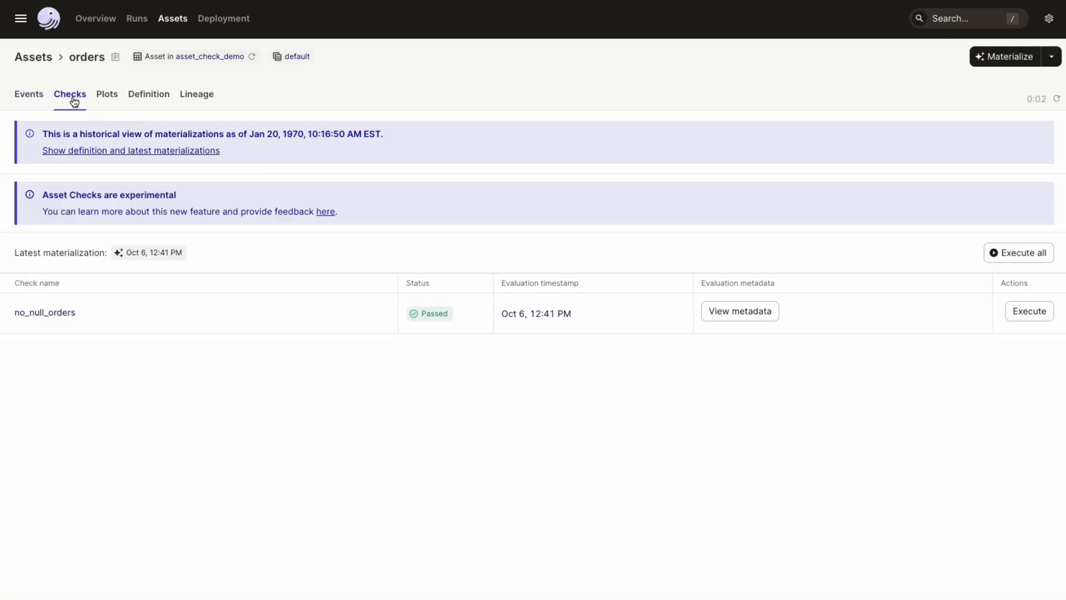
mouse_move(315, 448)
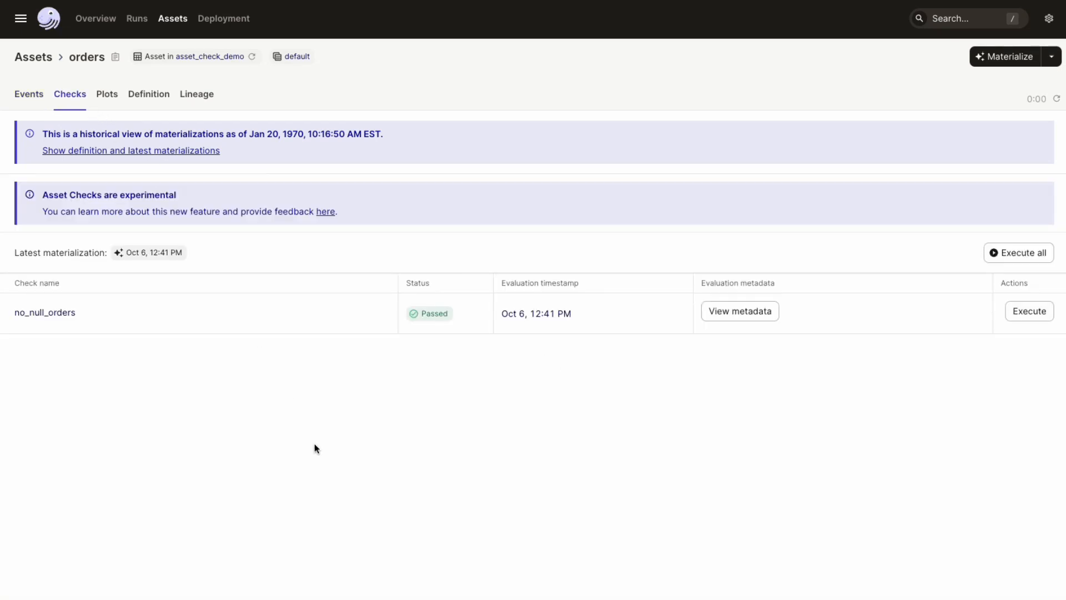
View the no_null_orders run history and the latest evaluation's metadata (0 empty of 46 rows).
left_click(45, 312)
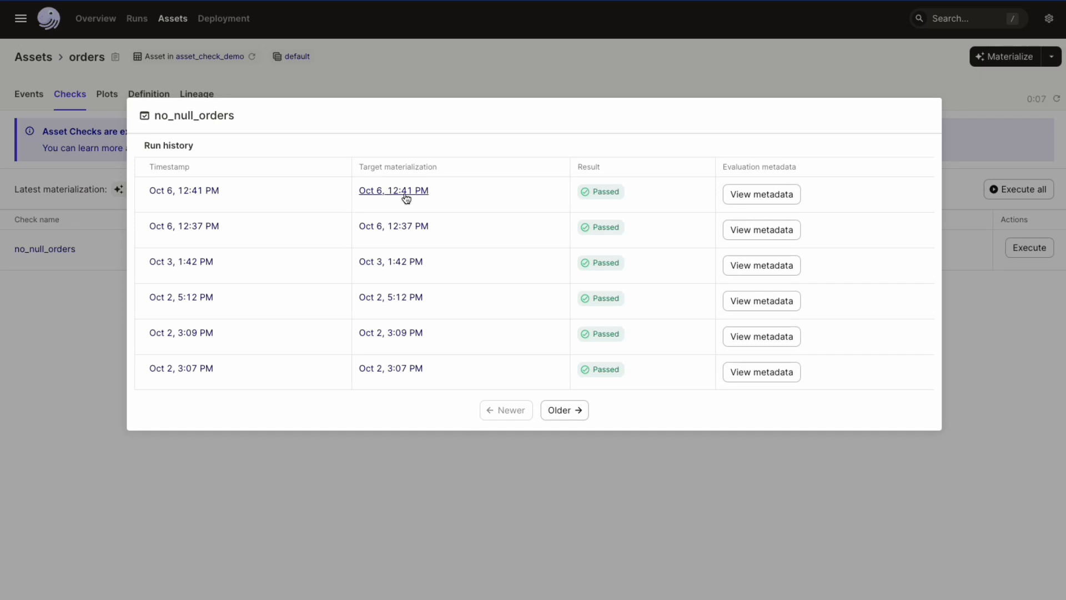
mouse_move(551, 213)
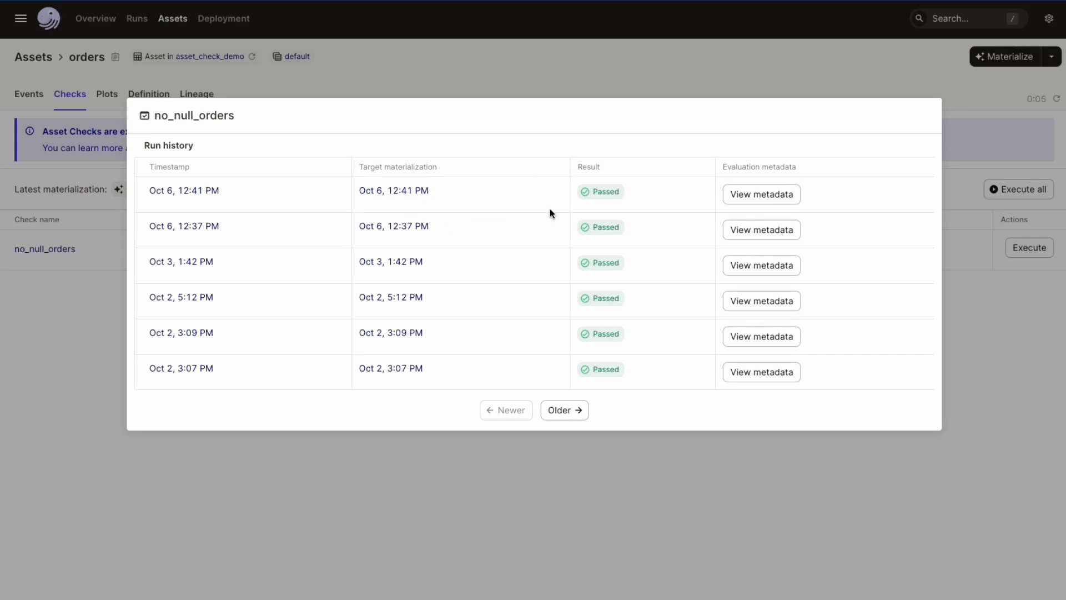
mouse_move(761, 205)
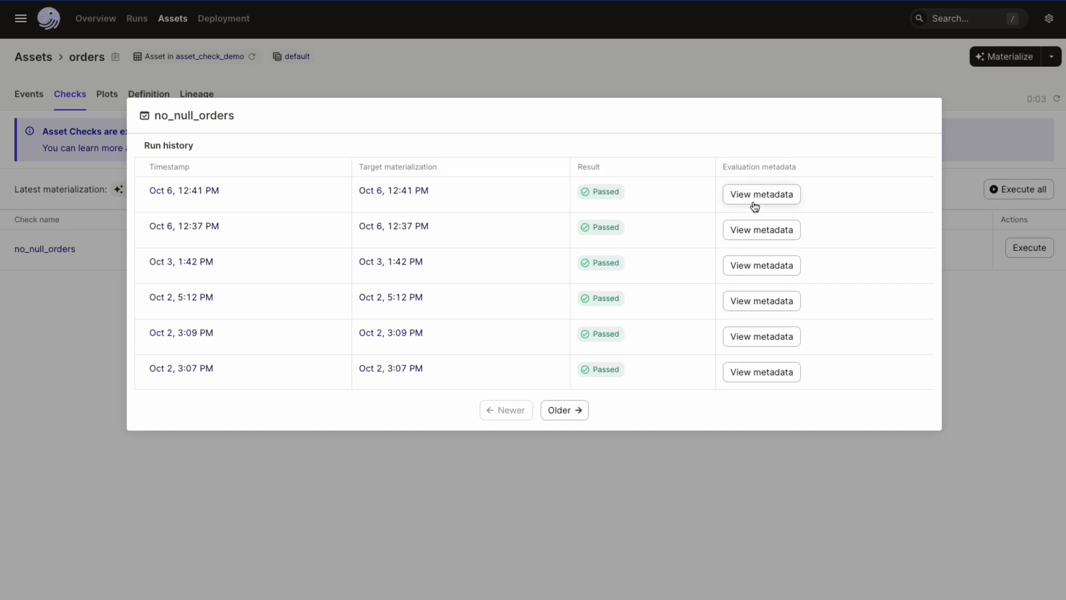
left_click(761, 194)
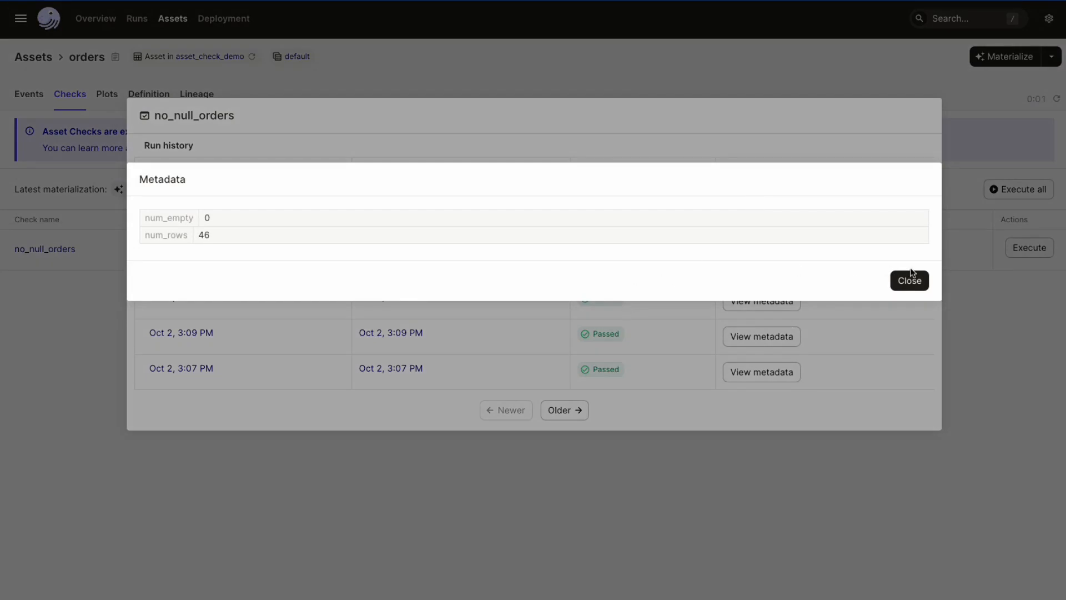
left_click(909, 279)
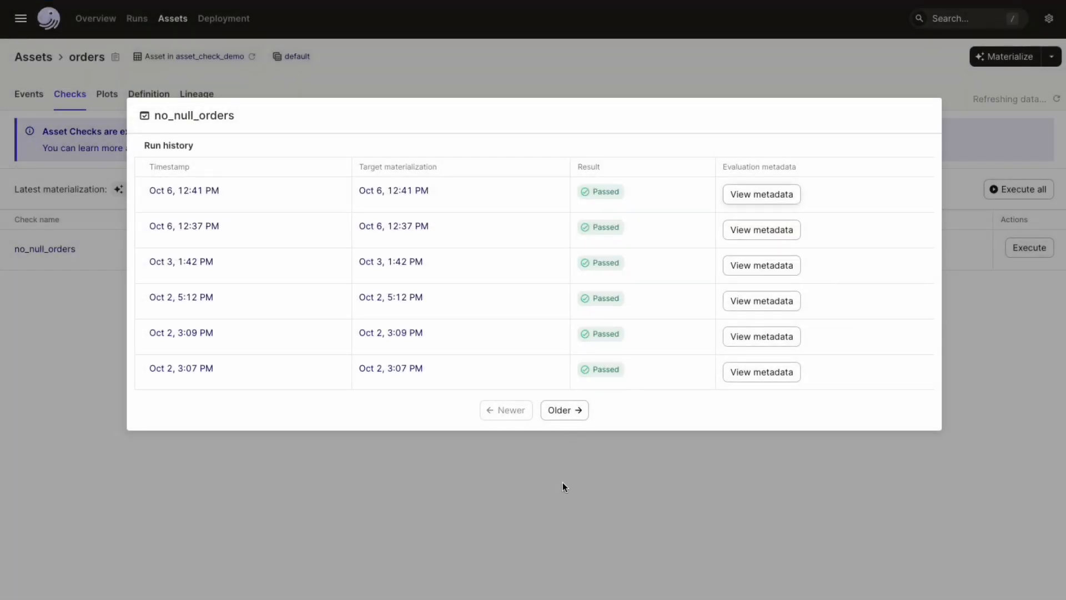